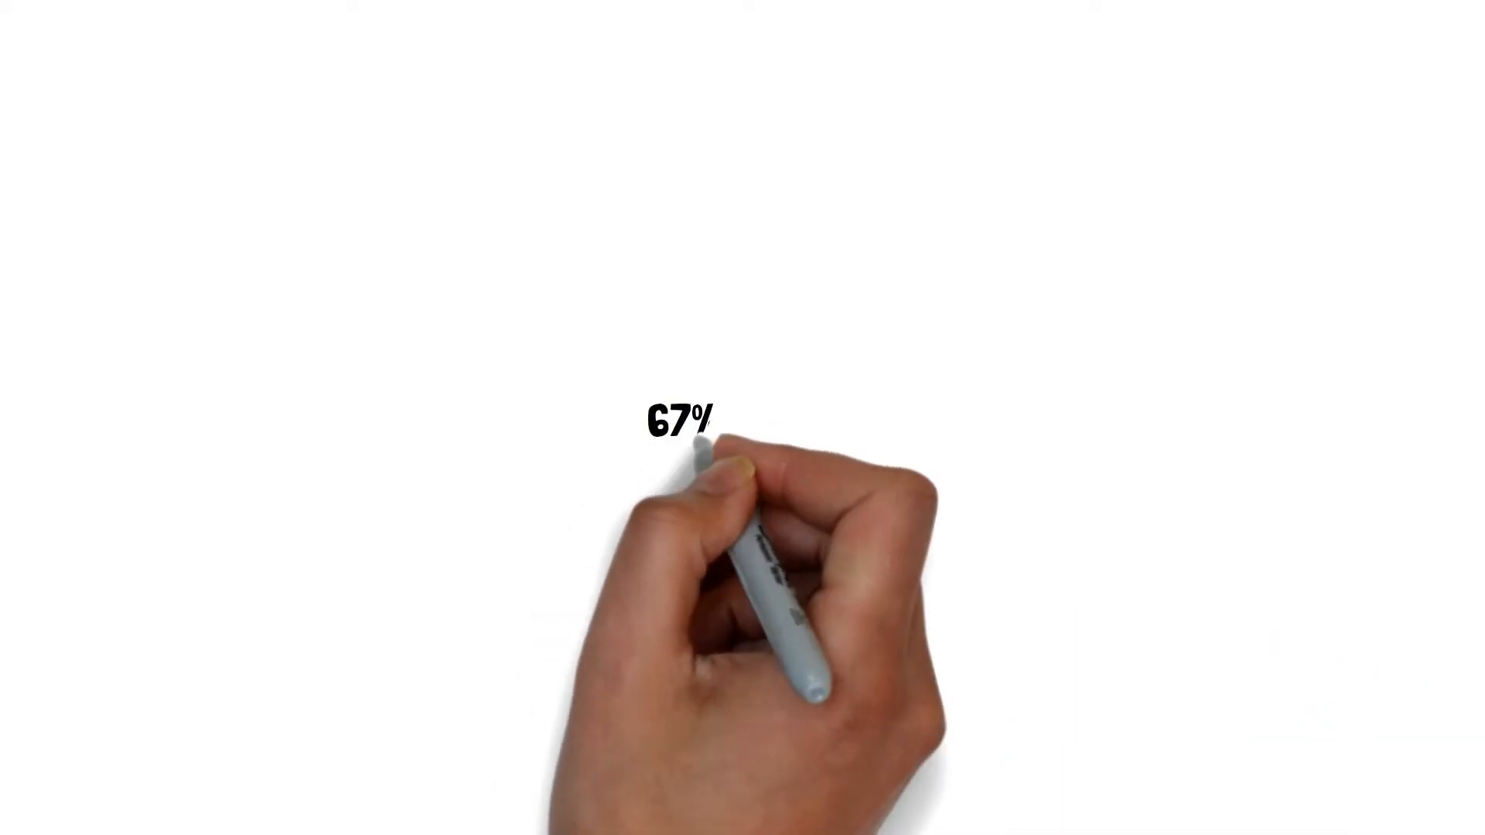
text(MALES)
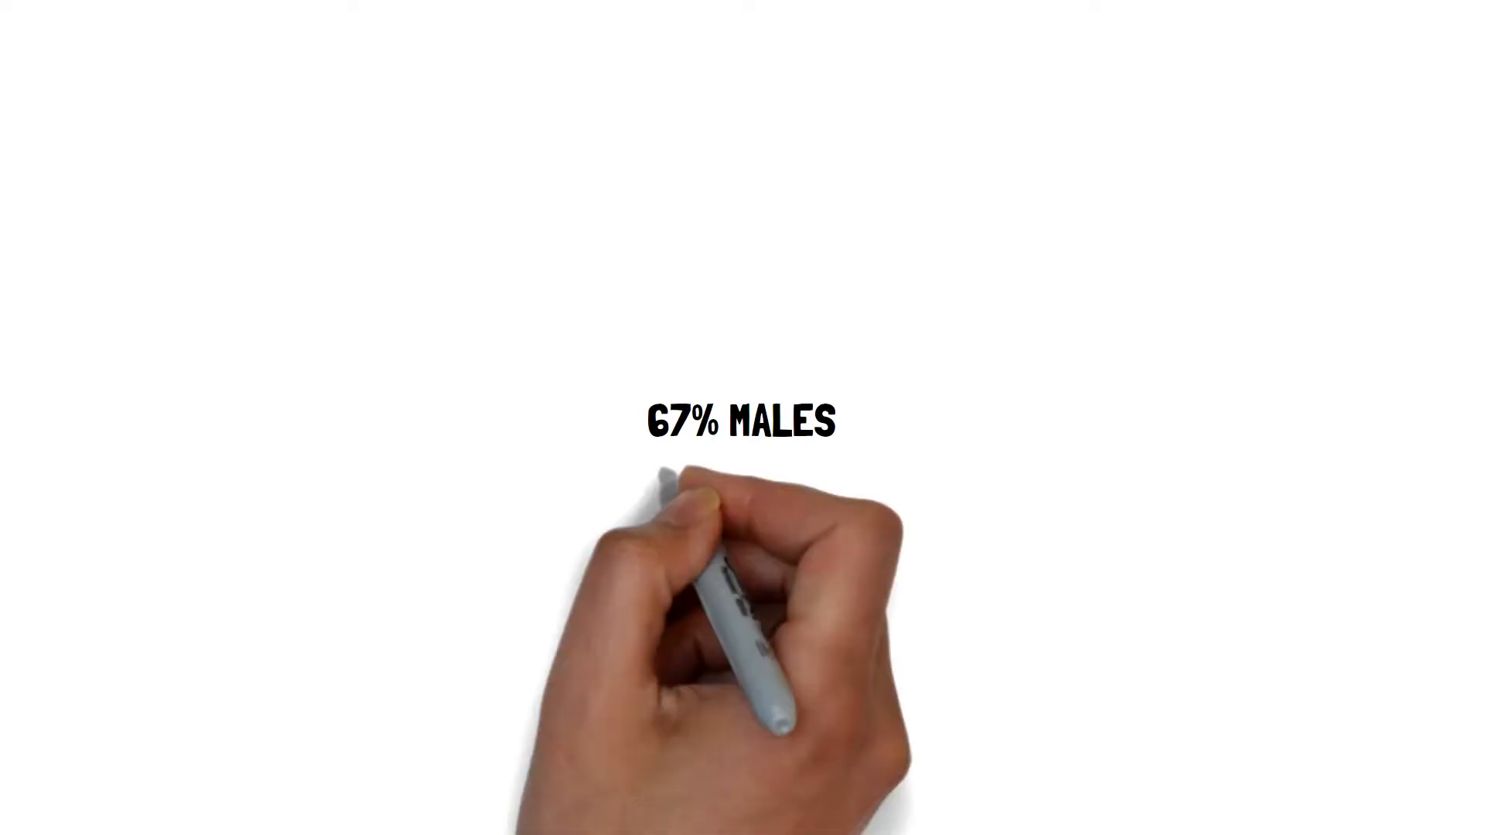